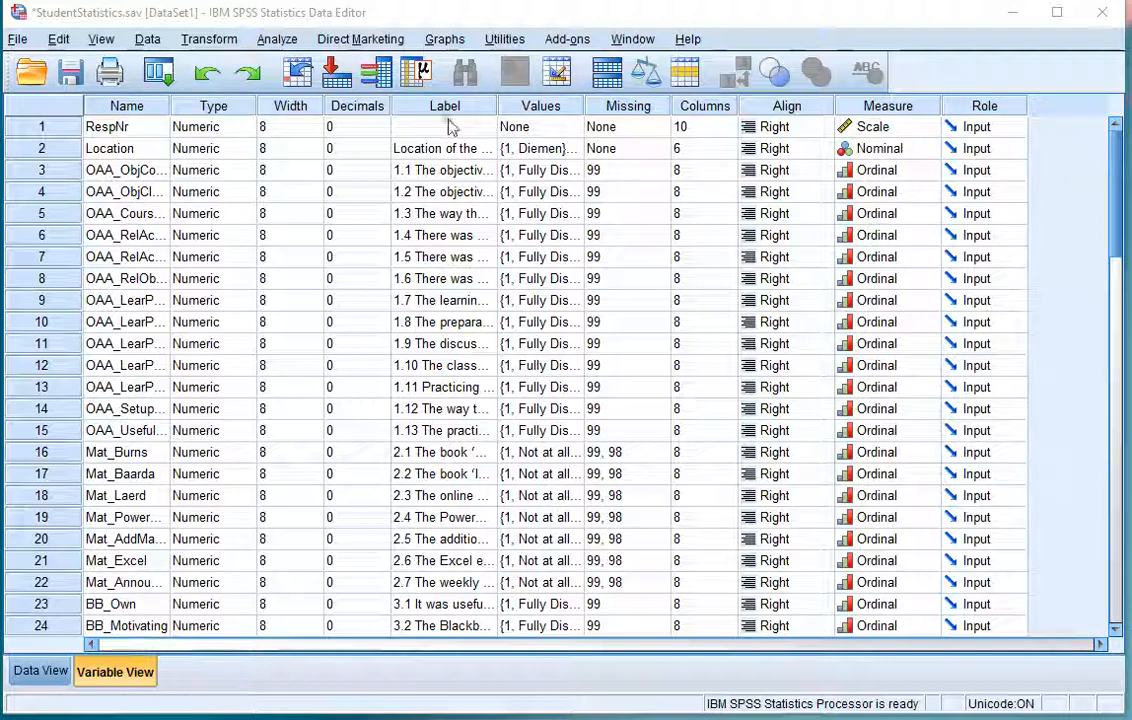
{"action": "mouse_move", "coordinate": [438, 155]}
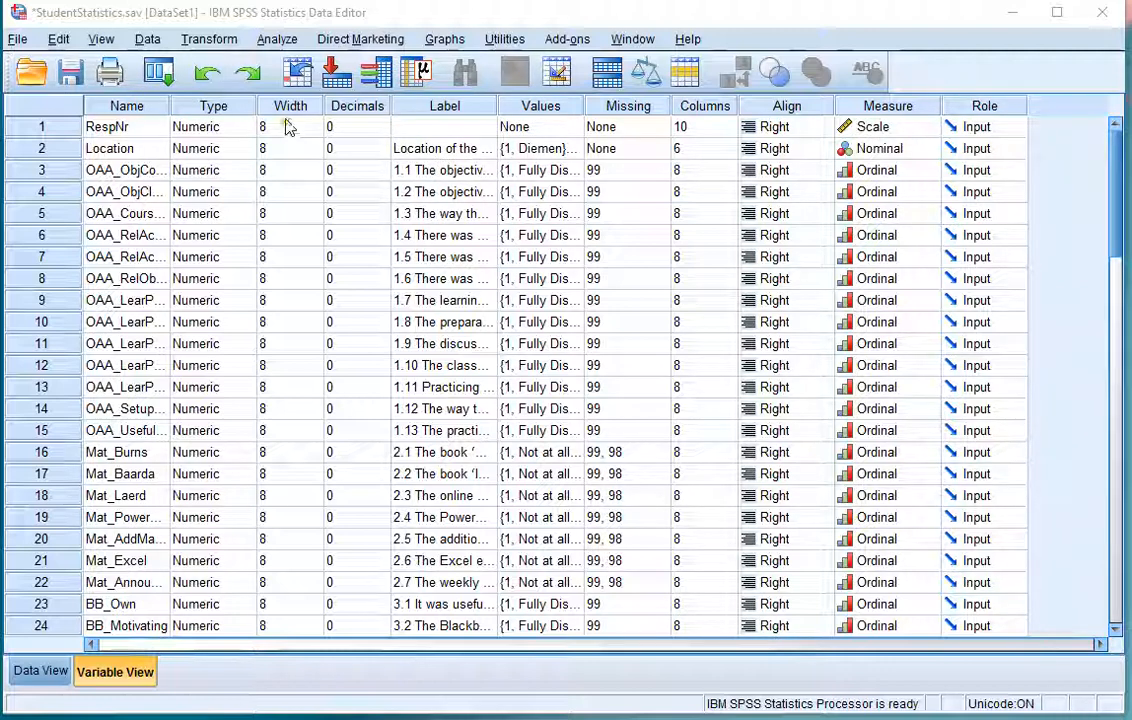
{"action": "mouse_move", "coordinate": [283, 39]}
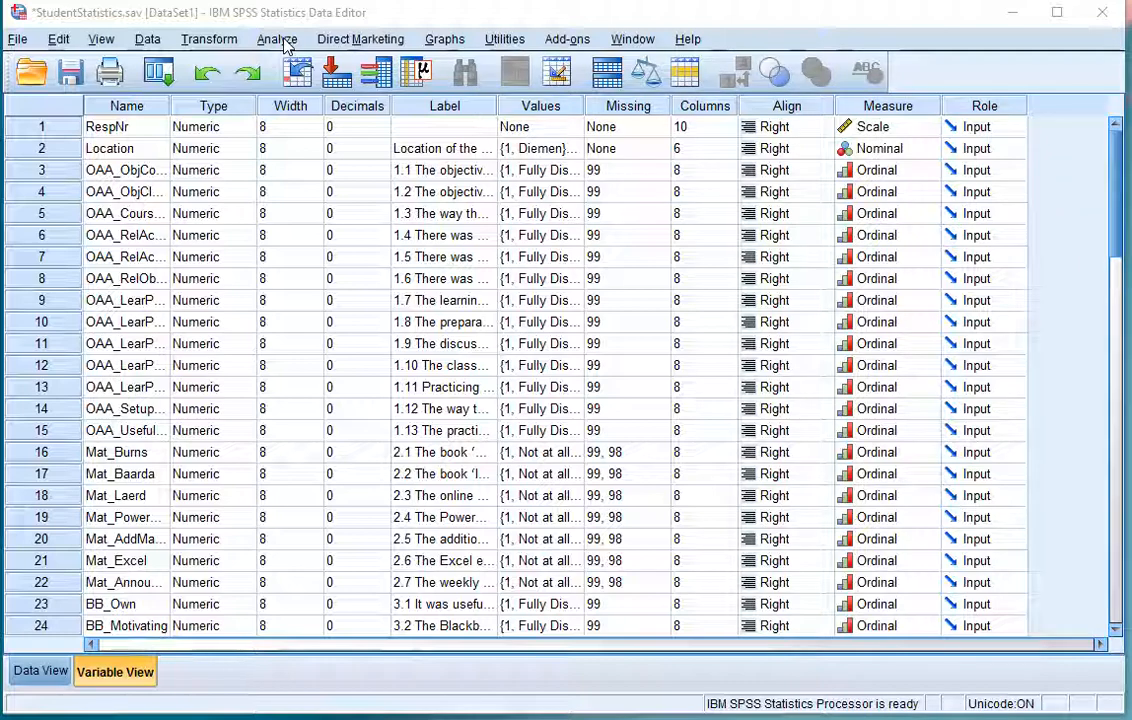
- Open the Means dialog from Analyze > Compare Means > Means
{"action": "left_click", "coordinate": [277, 39]}
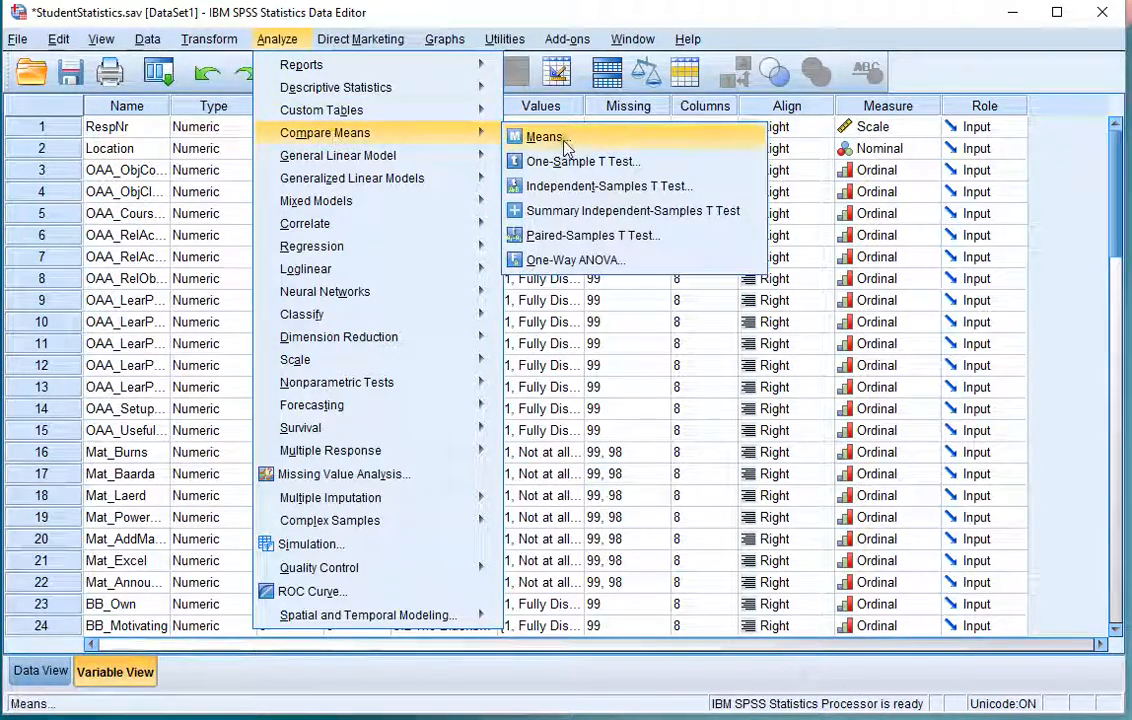
{"action": "left_click", "coordinate": [543, 136]}
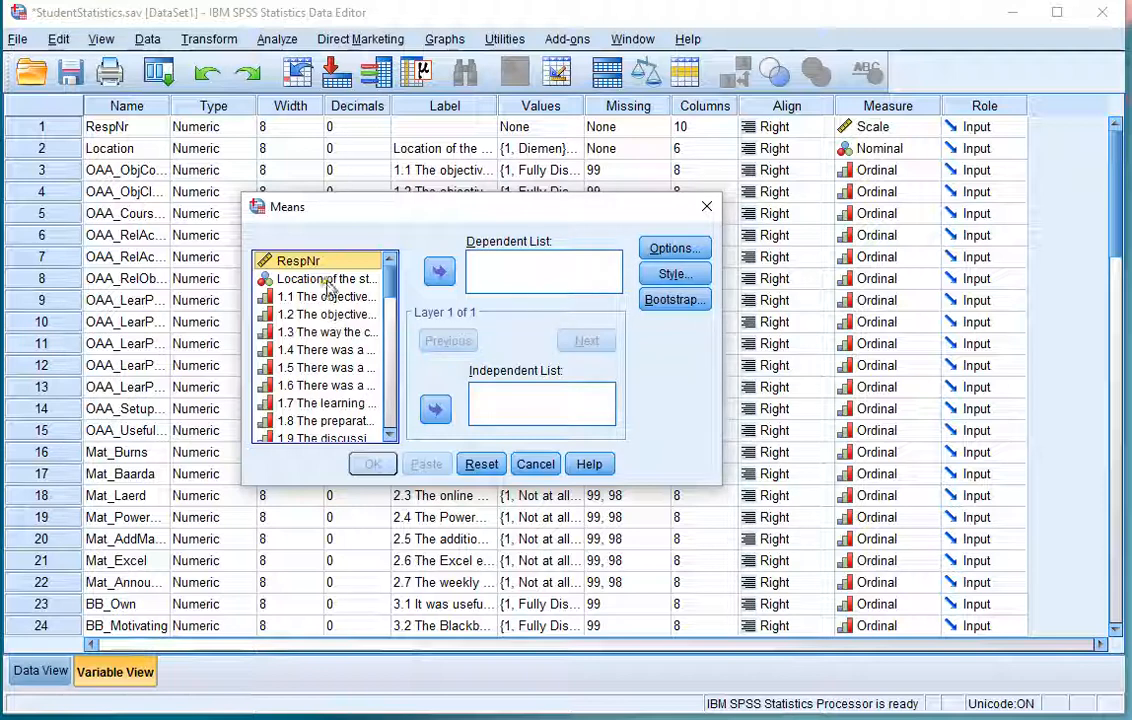
- Set 'Location of the student' as independent and '6.1 What grade…' as dependent variable
{"action": "left_click", "coordinate": [325, 278]}
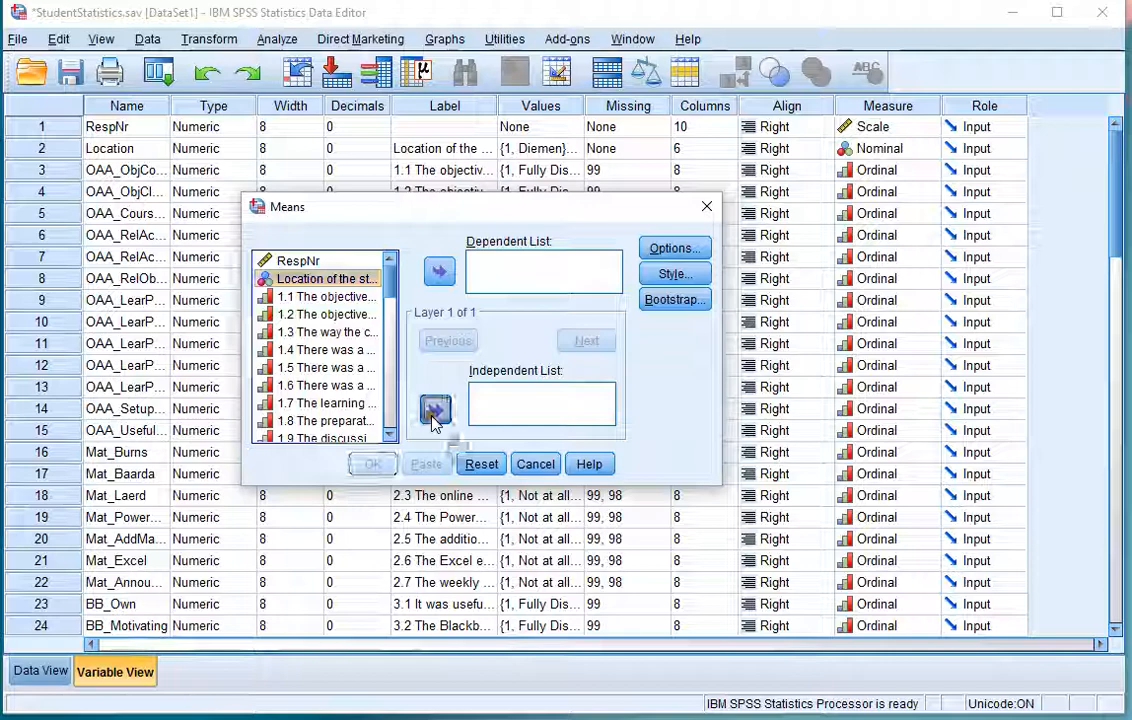
{"action": "left_click", "coordinate": [437, 411]}
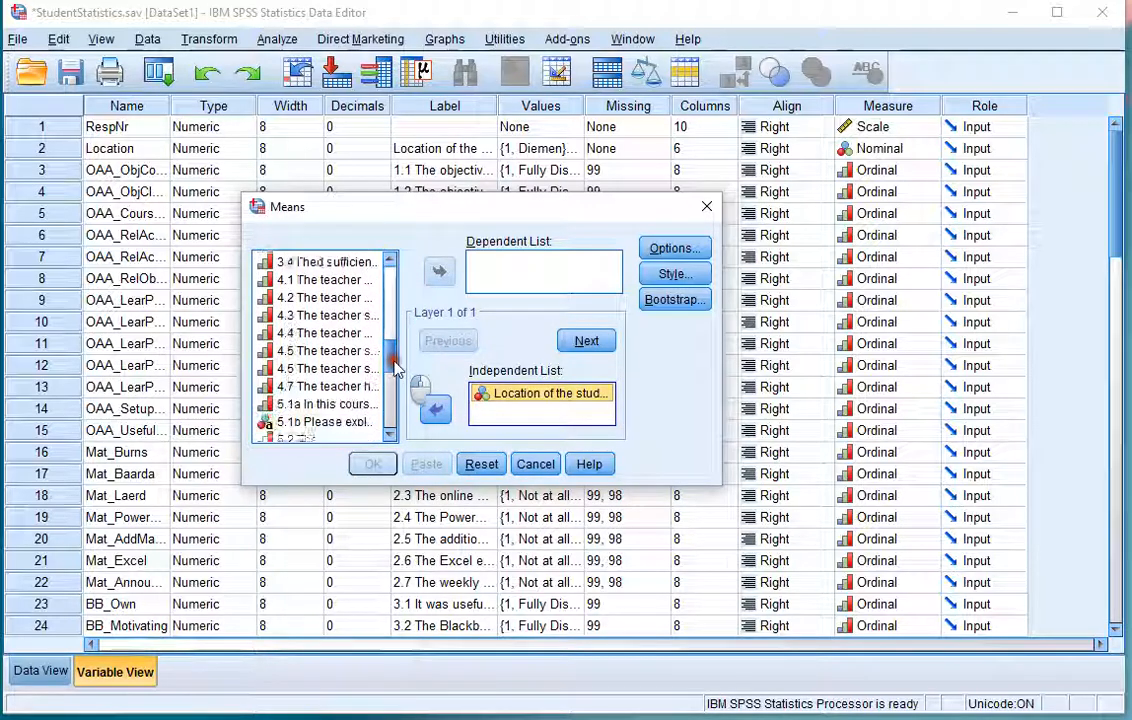
{"action": "scroll", "scroll_direction": "down", "scroll_amount": 3}
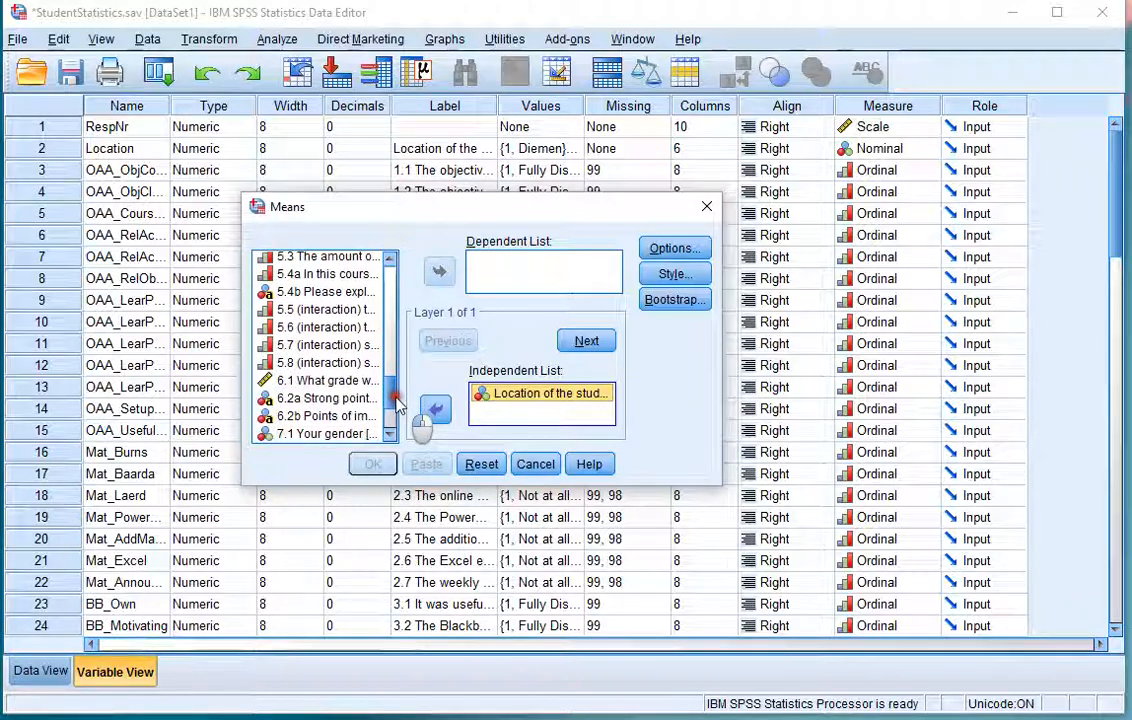
{"action": "mouse_move", "coordinate": [320, 380]}
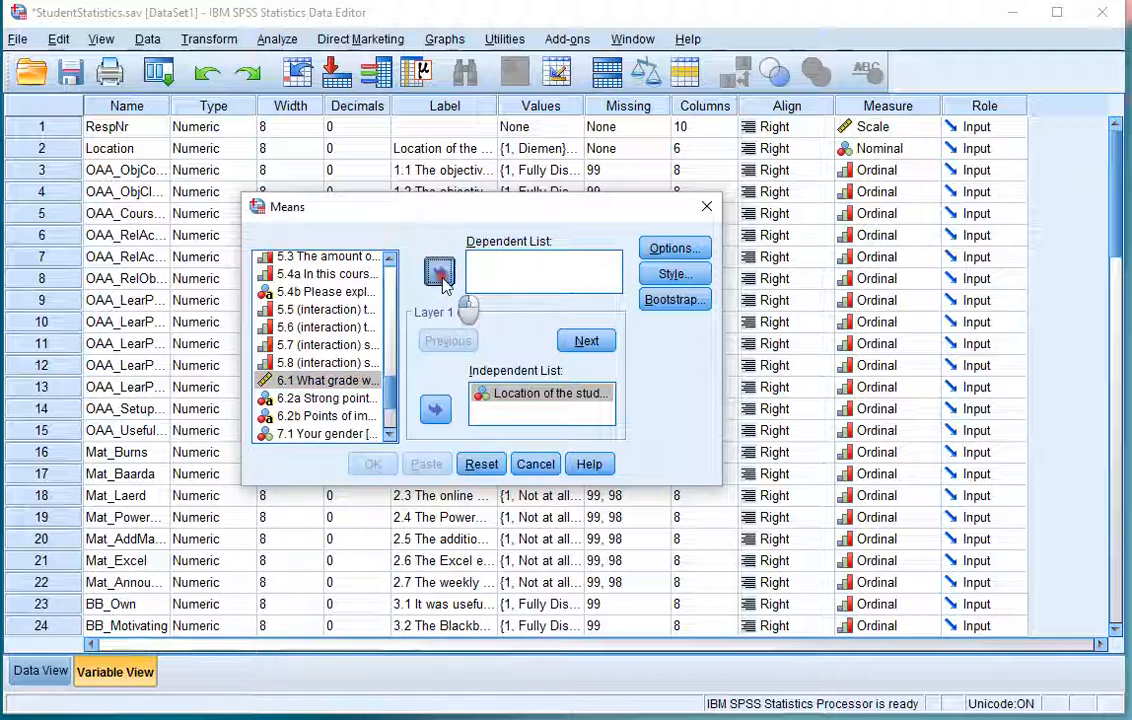
{"action": "left_click", "coordinate": [438, 272]}
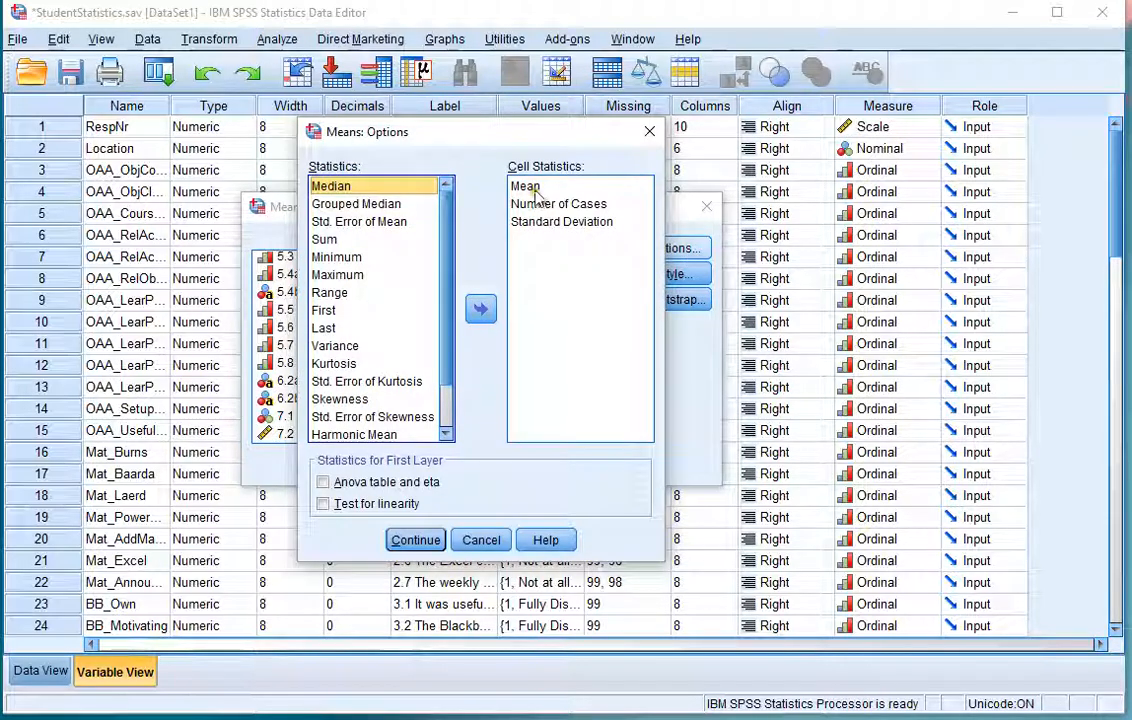
- Keep Mean, Number of Cases and Standard Deviation in Options and run the analysis
{"action": "left_click", "coordinate": [561, 221]}
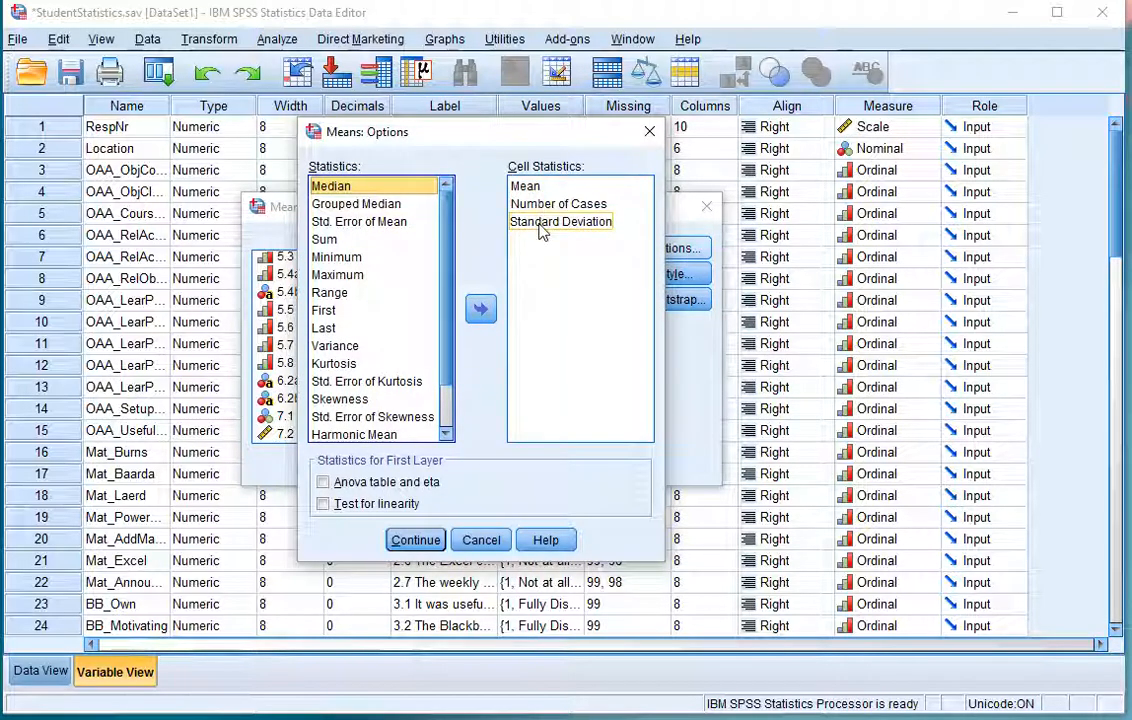
{"action": "left_click", "coordinate": [415, 540]}
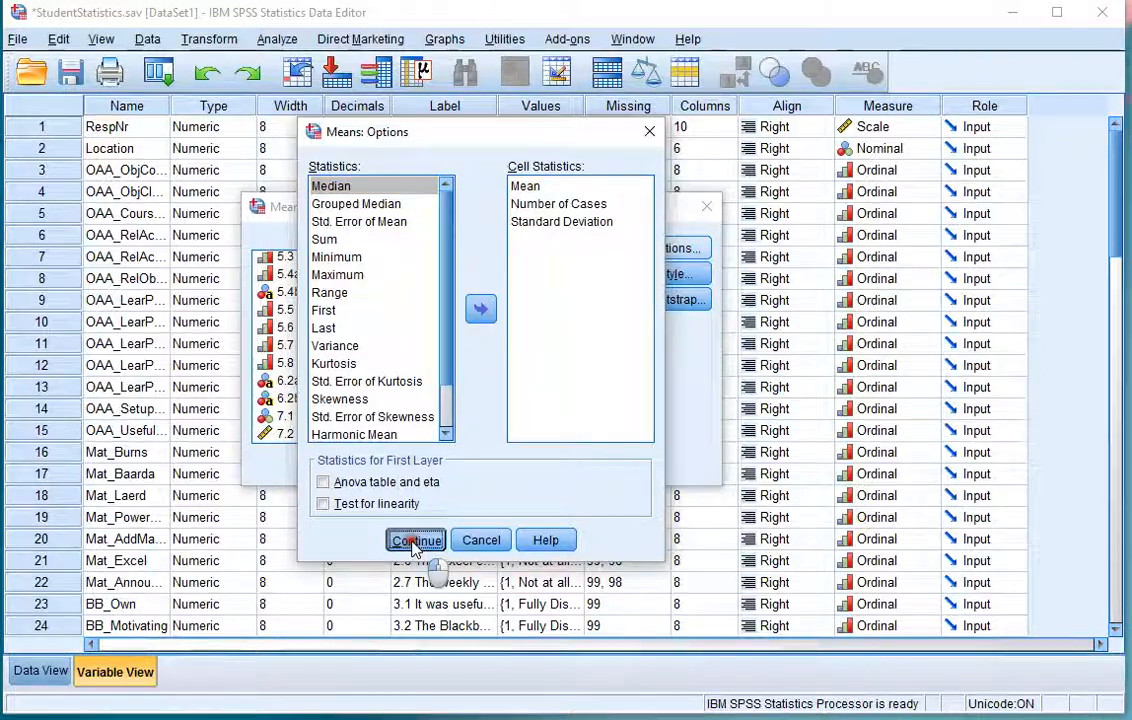
{"action": "left_click", "coordinate": [415, 540]}
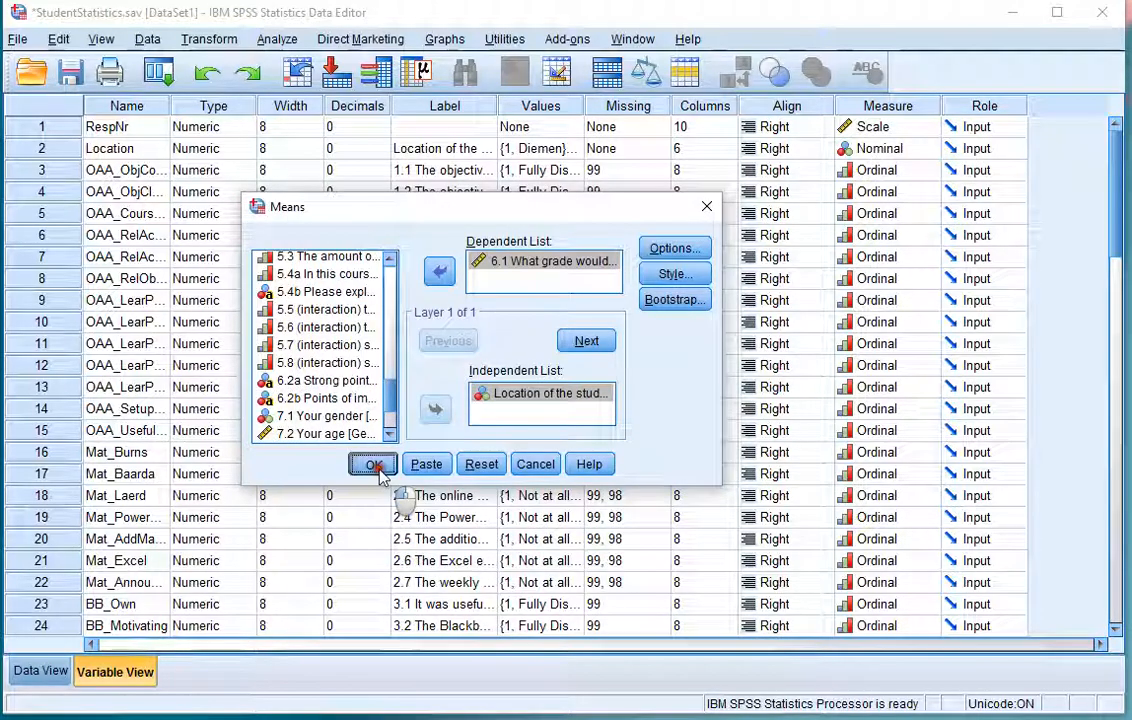
{"action": "left_click", "coordinate": [371, 464]}
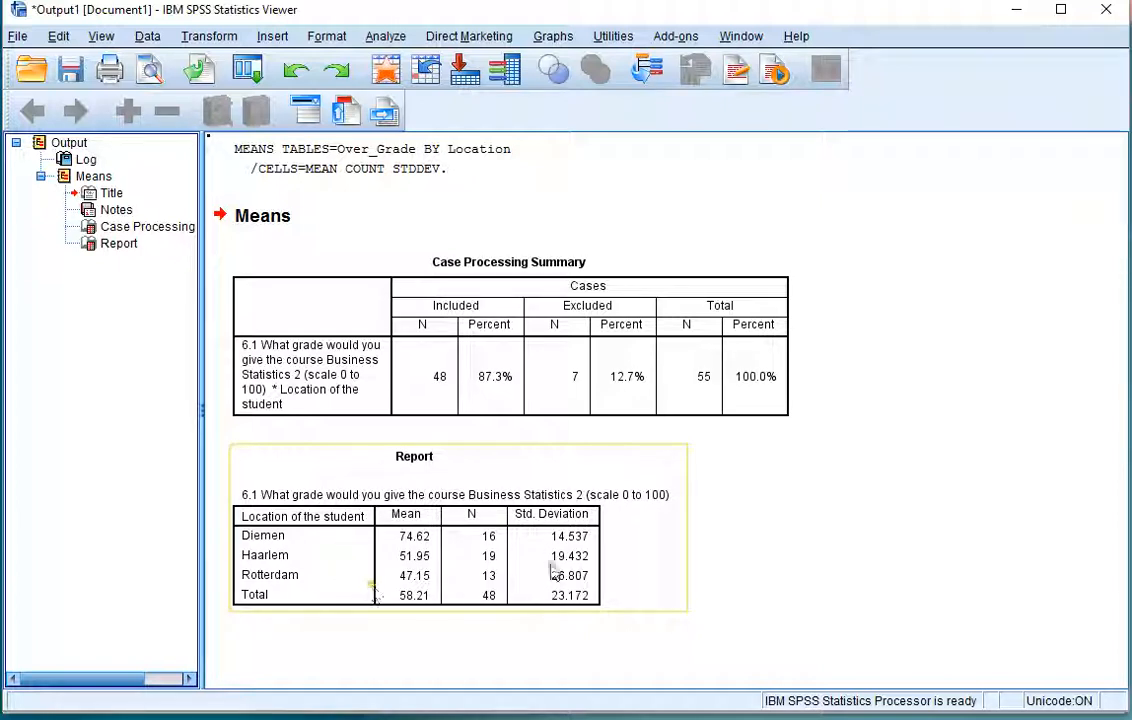
{"action": "mouse_move", "coordinate": [412, 551]}
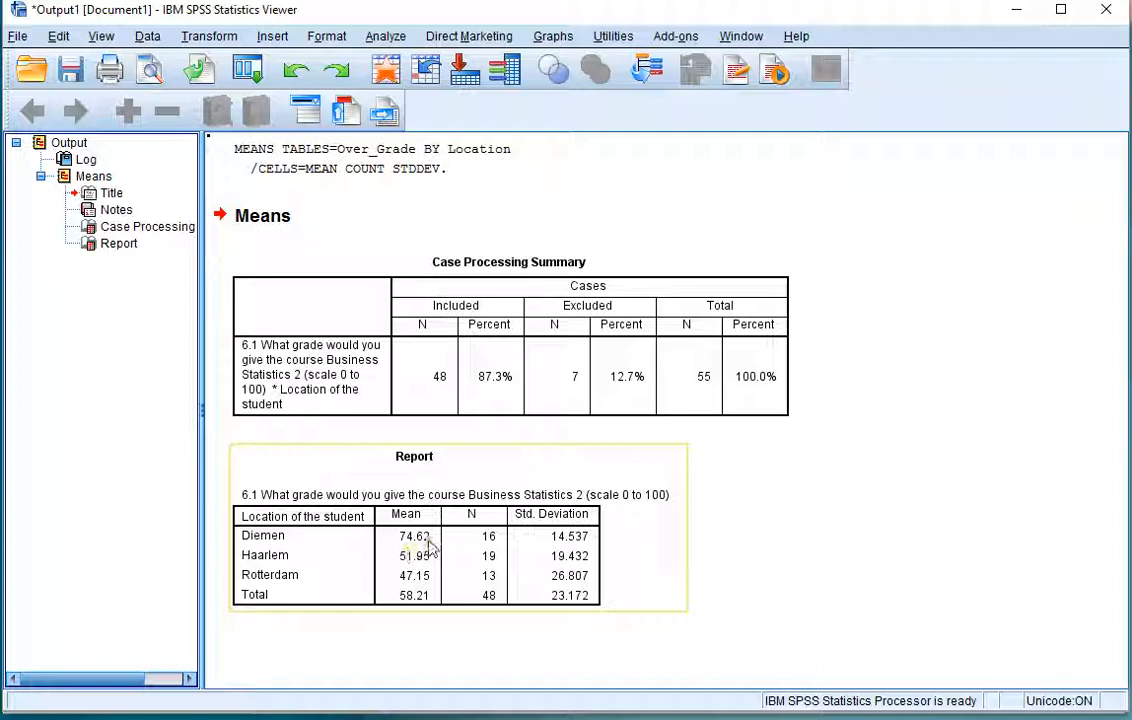
{"action": "mouse_move", "coordinate": [392, 549]}
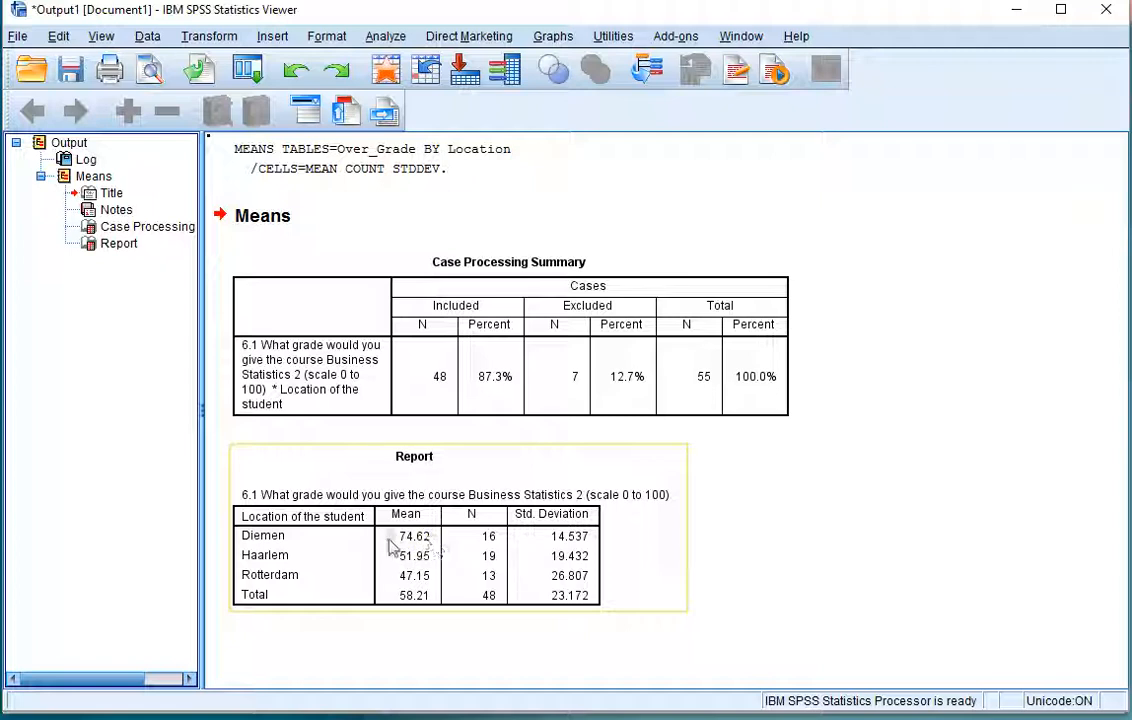
{"action": "mouse_move", "coordinate": [550, 559]}
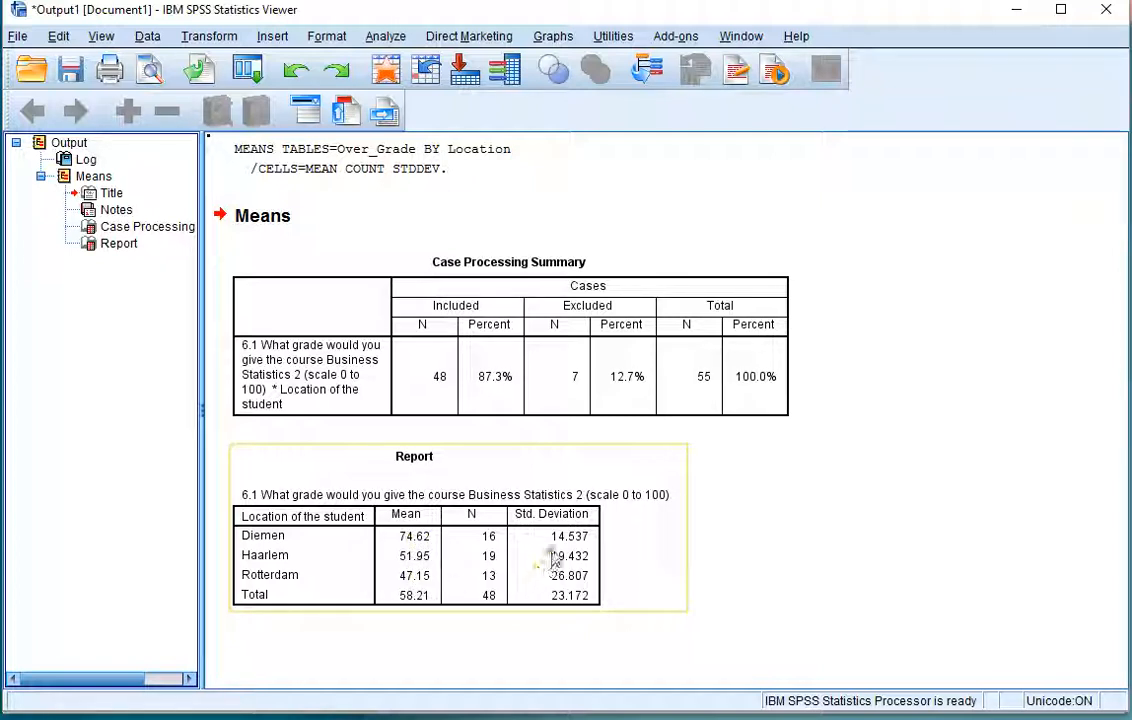